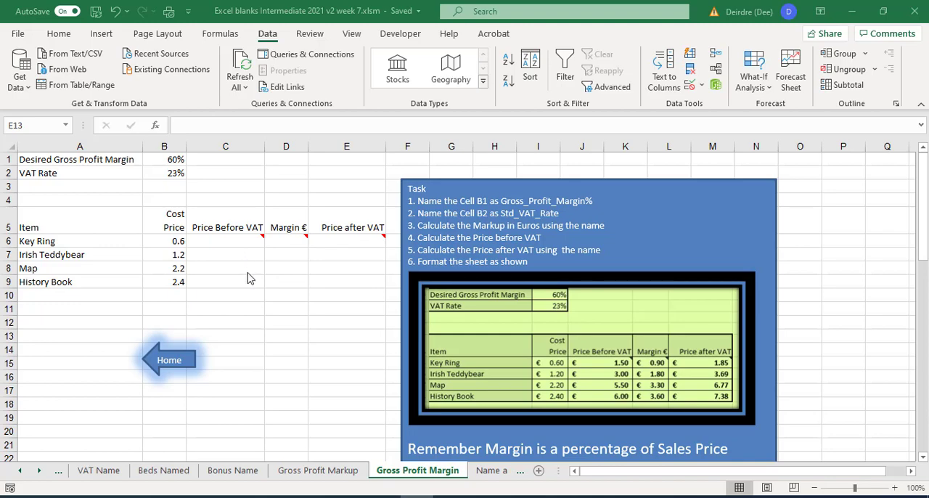
mouse_move(243, 247)
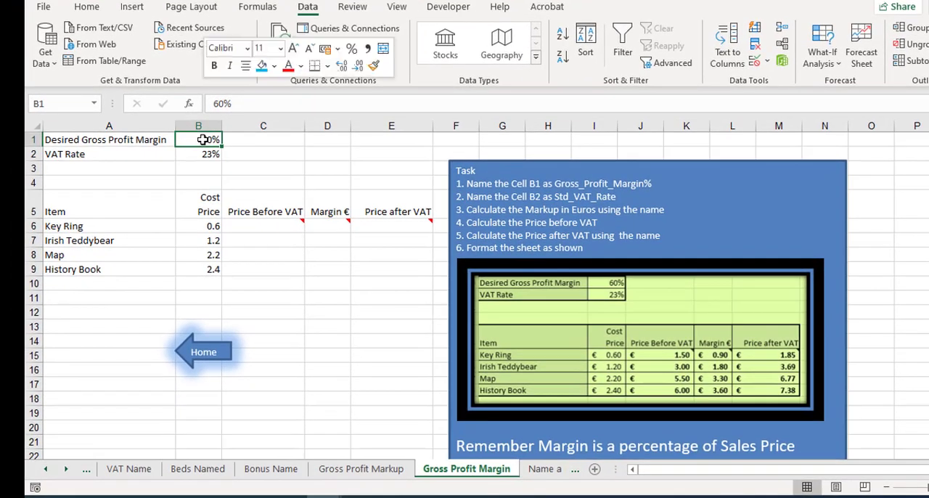
- Name cell B1 (60% desired margin) Gross_Profit_Margin via Define Name
right_click(198, 140)
text(Gross_Profit_Margin)
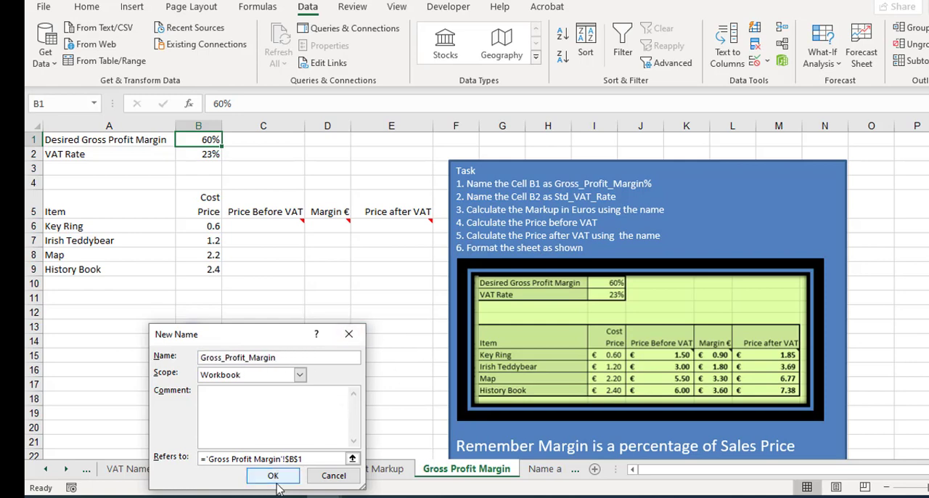
click(273, 475)
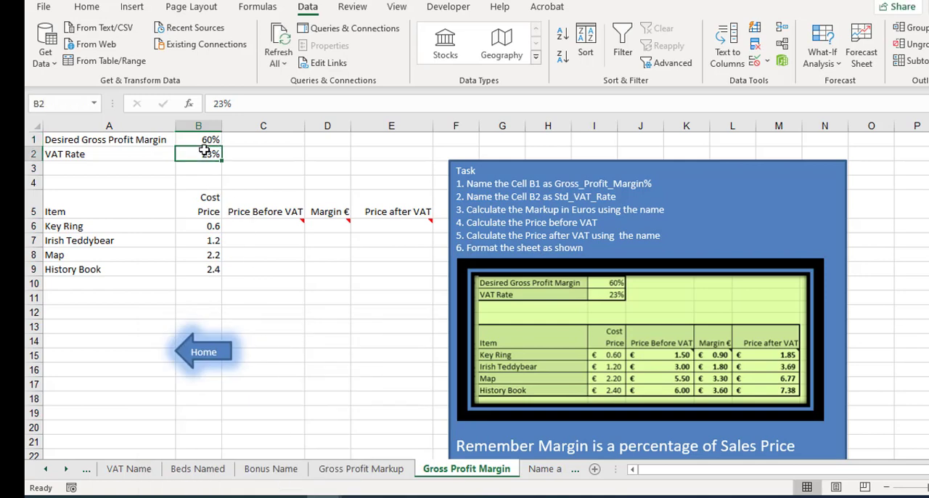
- Name the 23% VAT cell B2 VAT_Ireland through Define Name
right_click(198, 154)
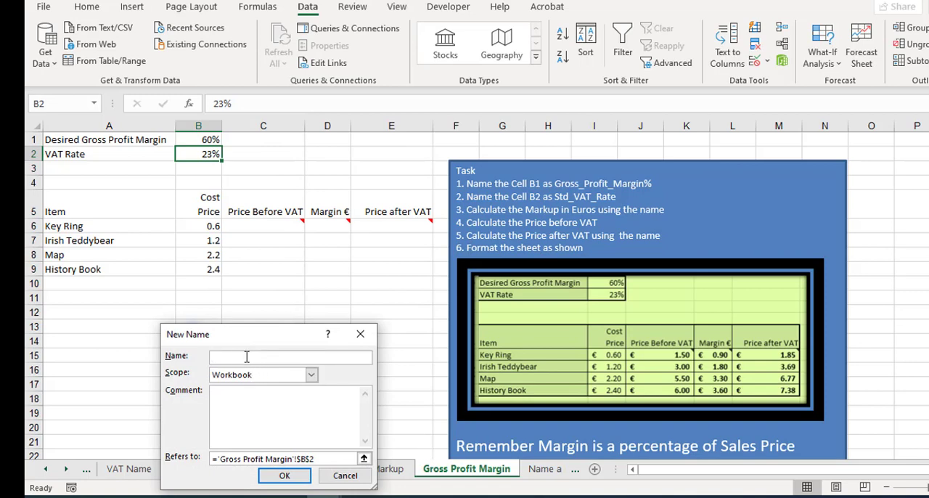
text(VAT_Ireland)
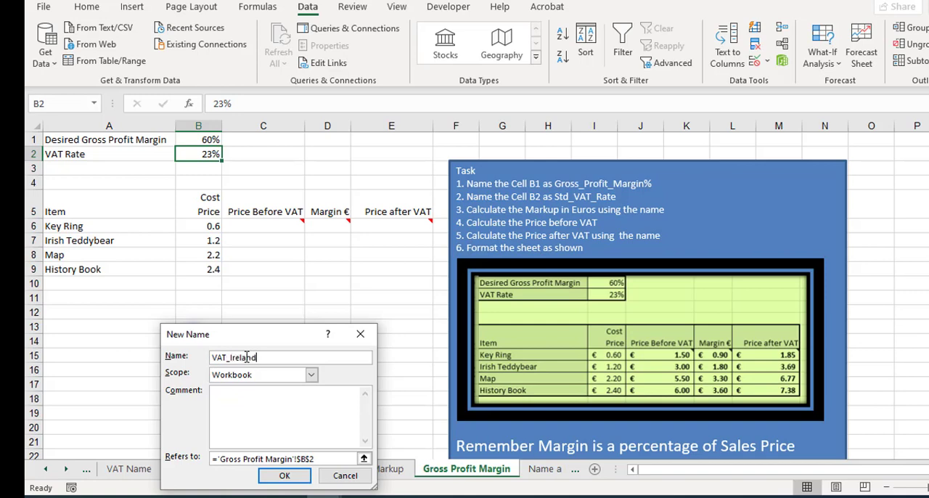
click(284, 475)
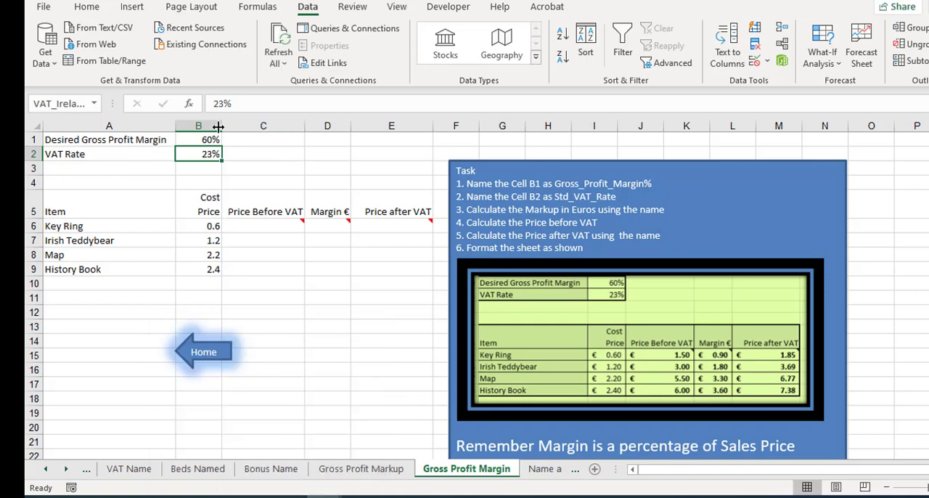
click(263, 225)
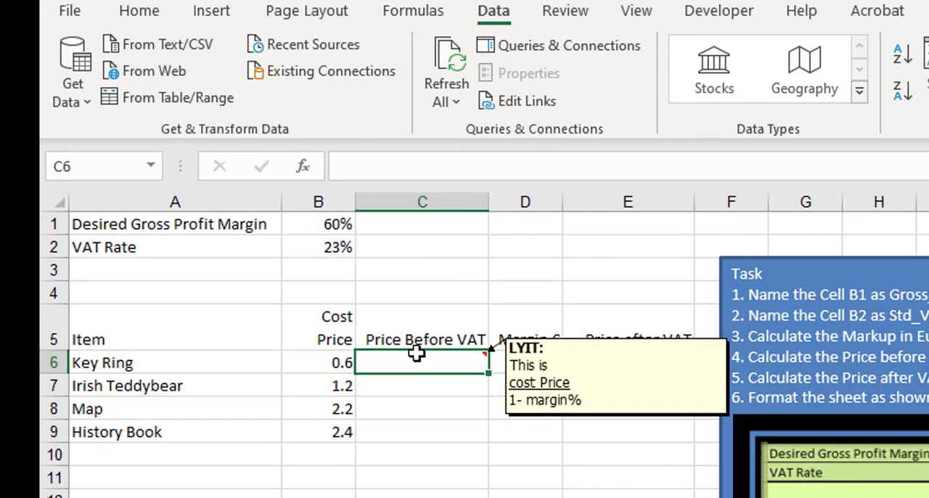
mouse_move(472, 364)
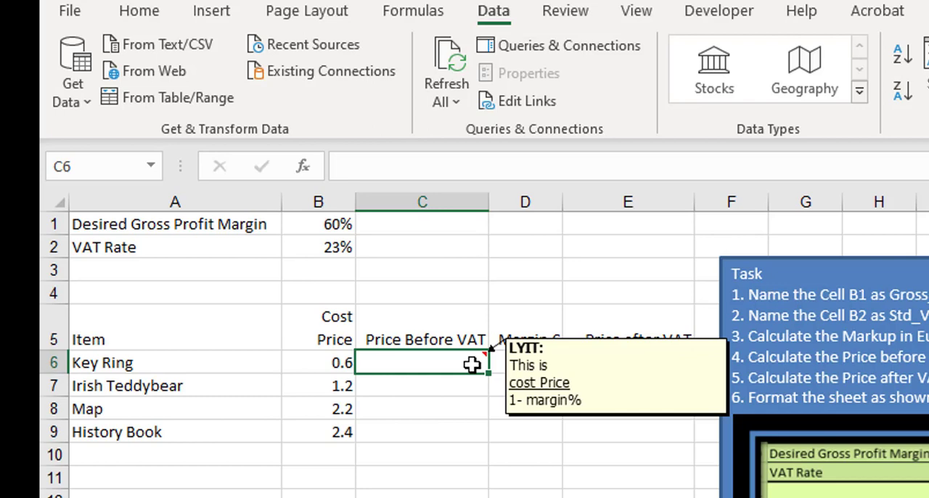
- Enter =B6/(1-Gross_Profit_Margin) in C6 and fill it down to C9
text(=B6)
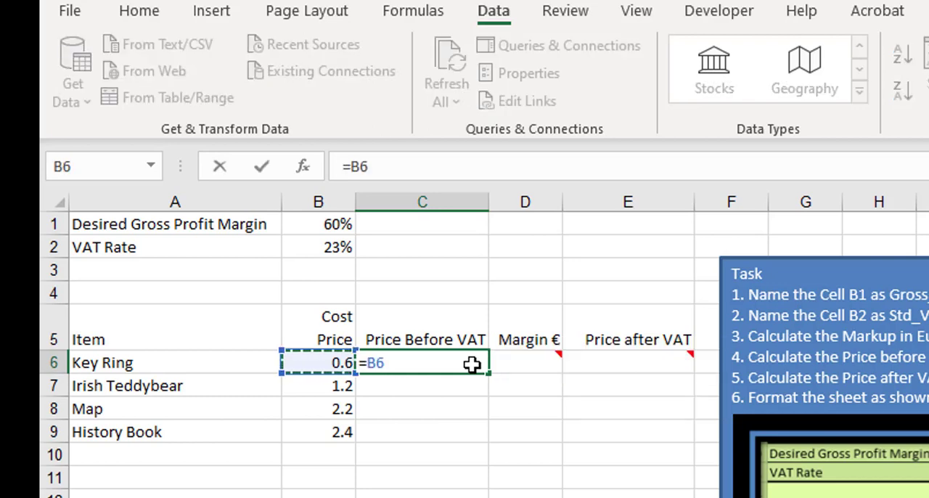
text(/()
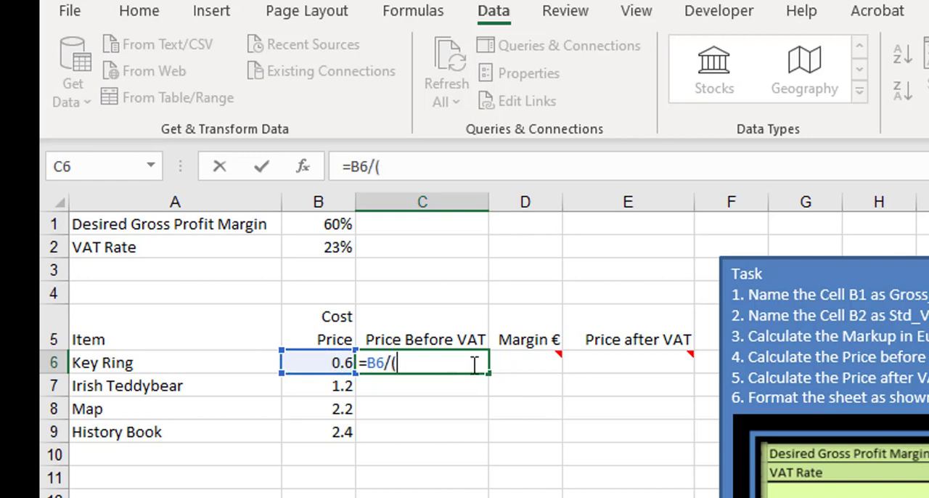
text(1-)
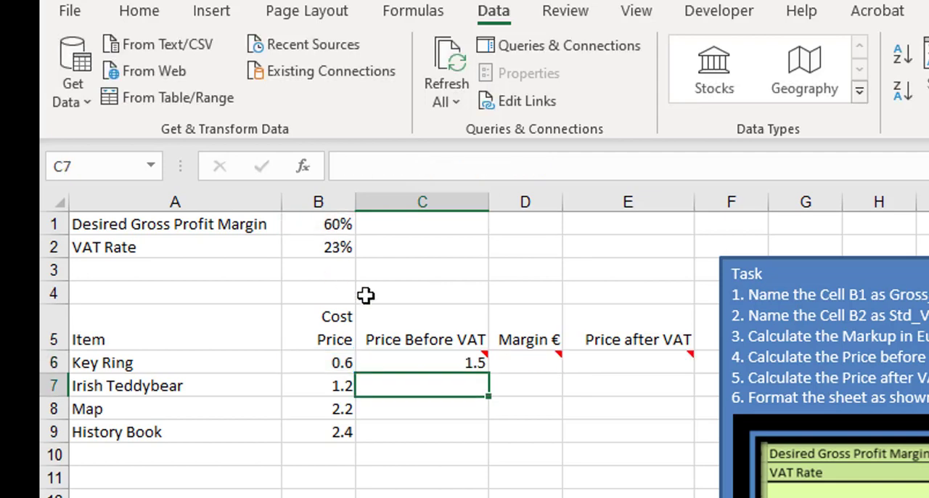
click(423, 362)
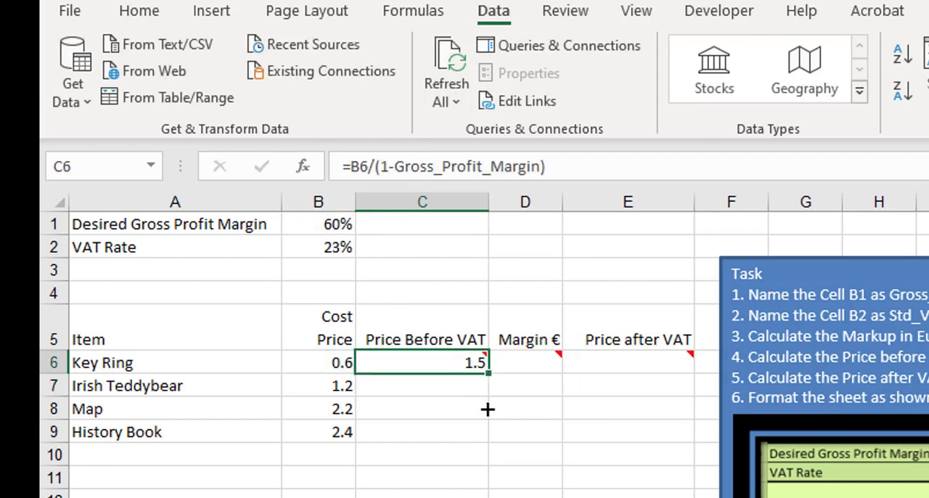
drag(487, 375, 488, 432)
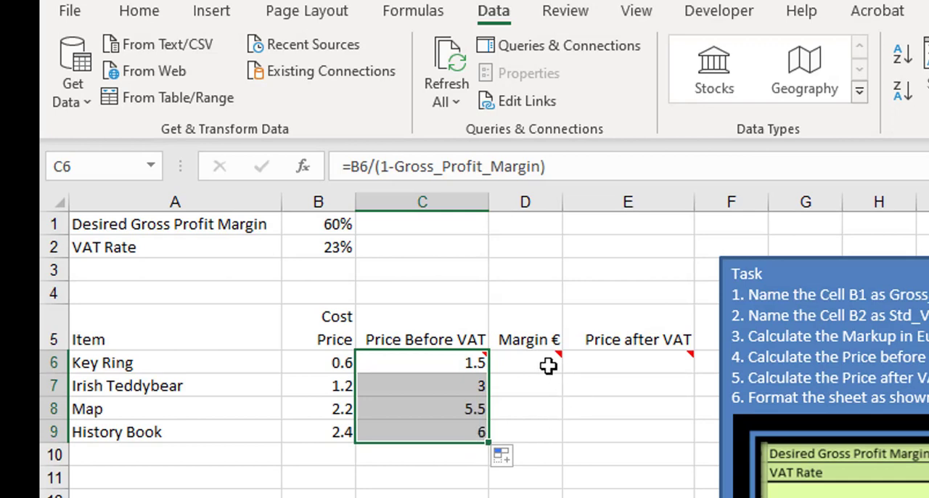
- Start the =C6-B6 margin formula in D6 for the Margin € column
click(525, 362)
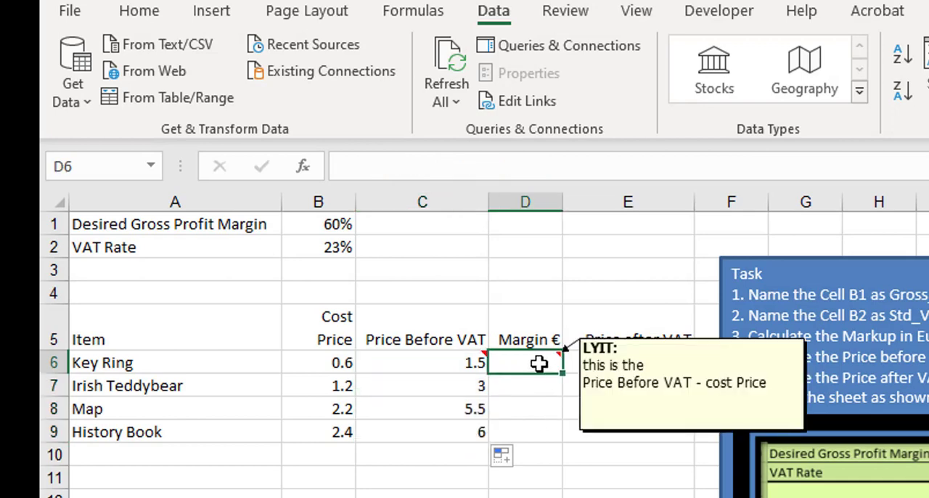
mouse_move(497, 361)
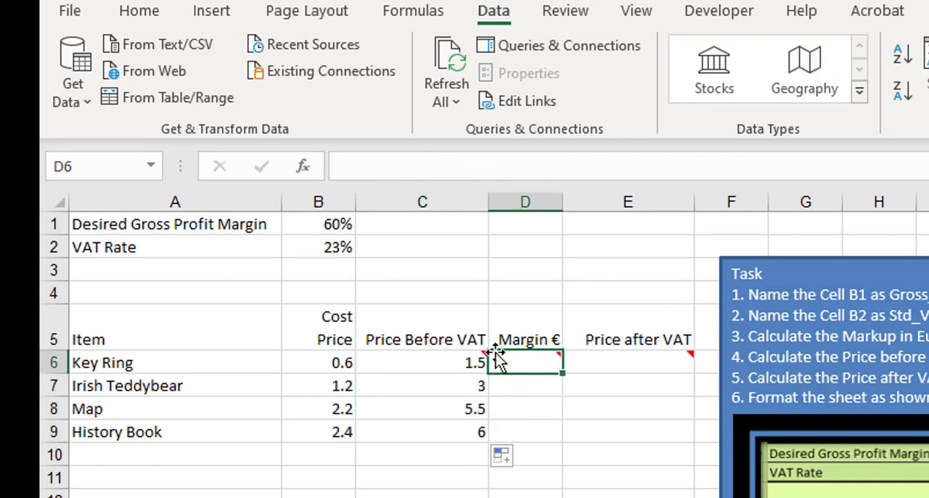
mouse_move(526, 363)
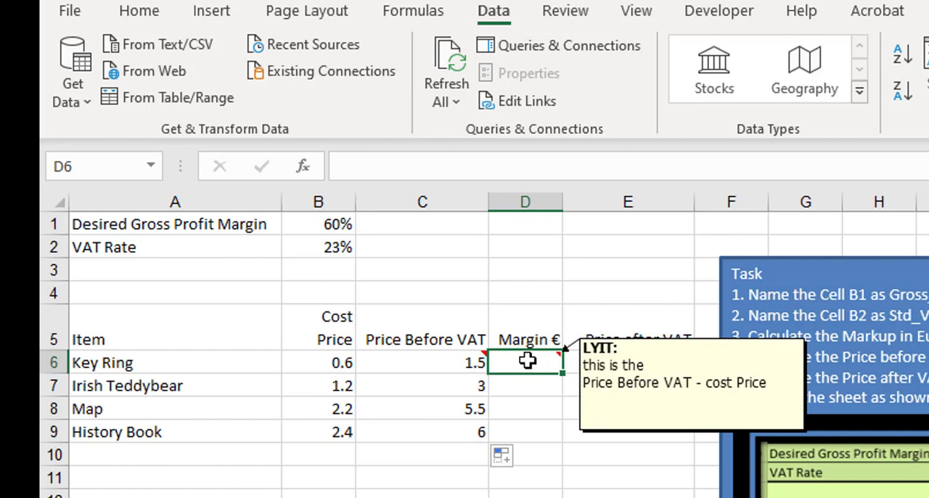
text(=)
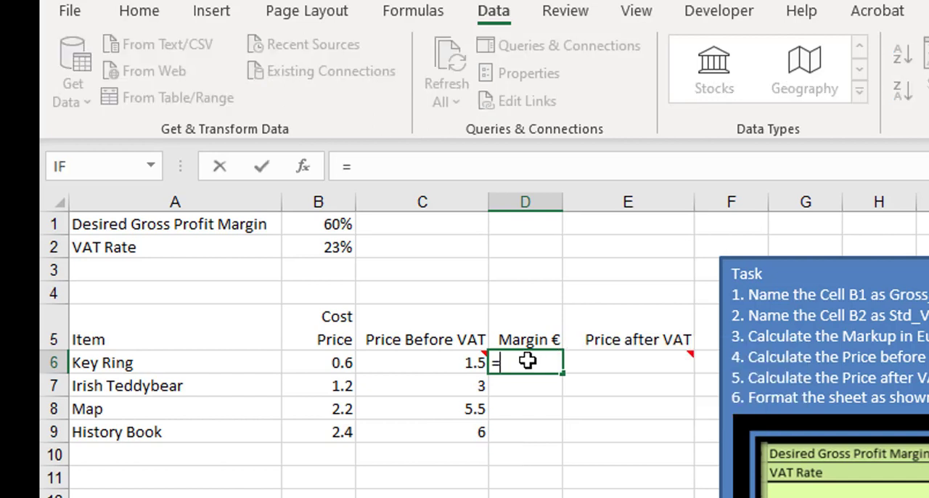
click(422, 362)
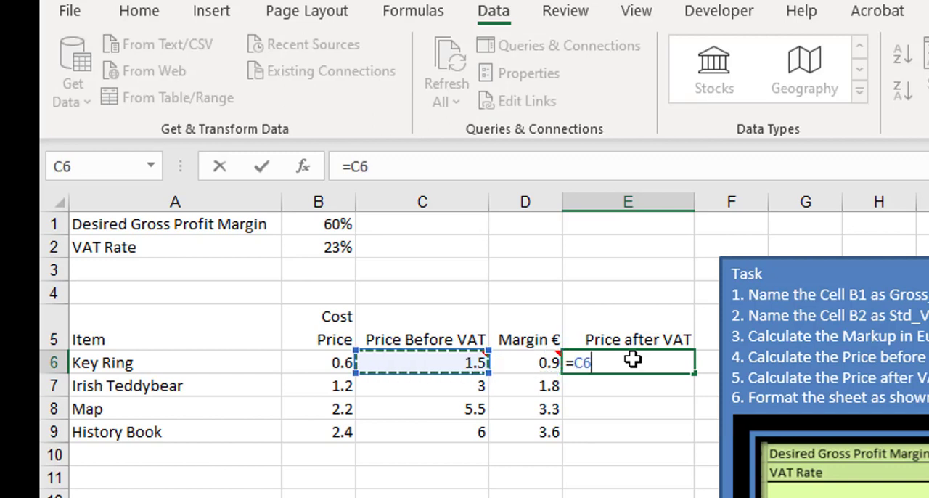
- Enter =C6*(1+VAT_Ireland) in E6, giving 1.845 through 7.38 down the column
text(*)
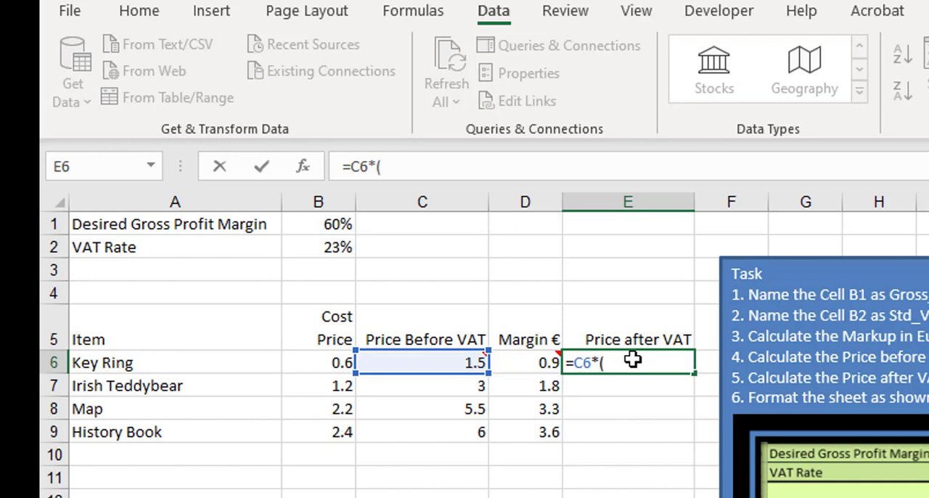
text(1+VAT_Ireland))
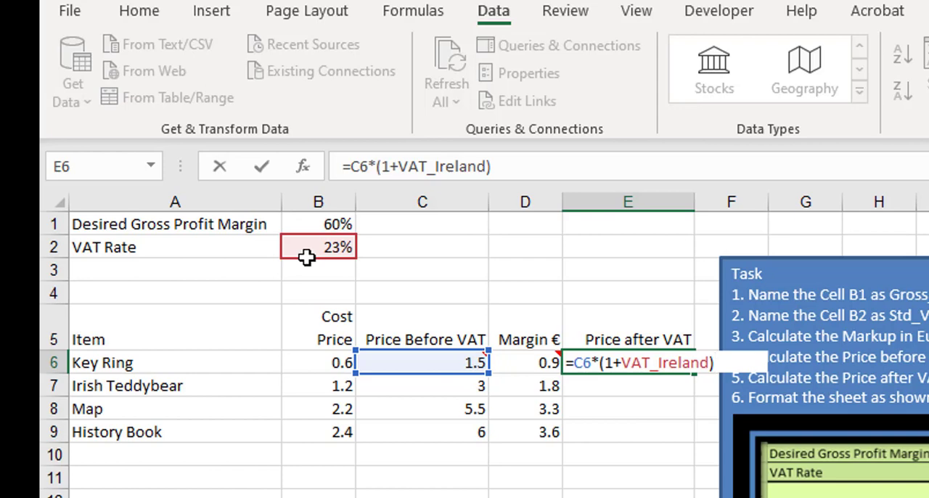
key(enter)
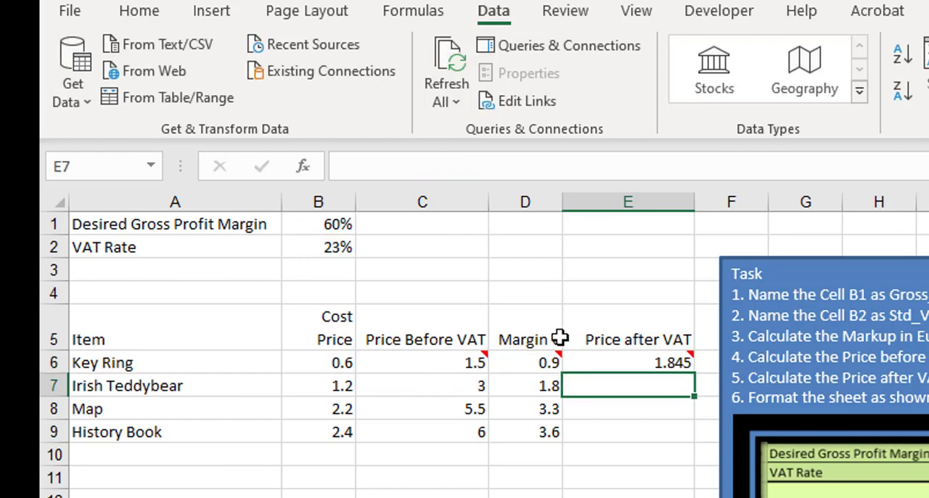
click(628, 362)
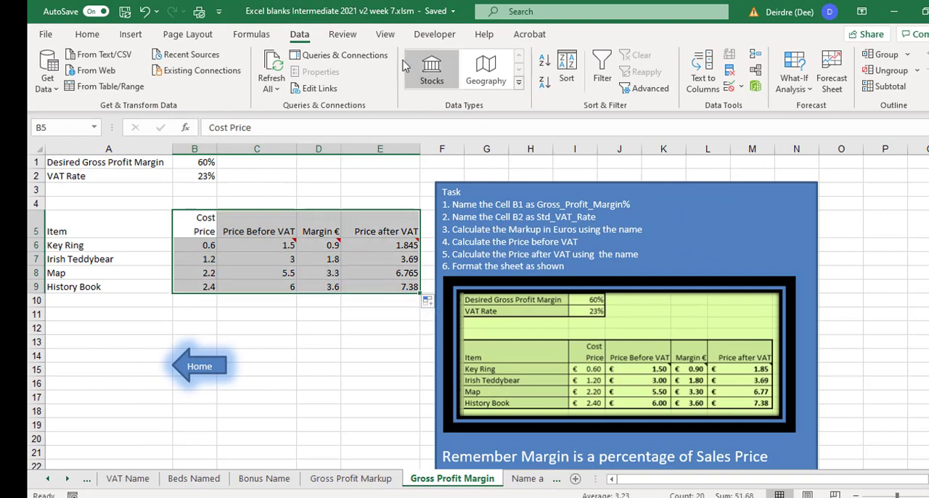
- Format the A5:E9 figures as € English (Ireland) accounting amounts
click(86, 34)
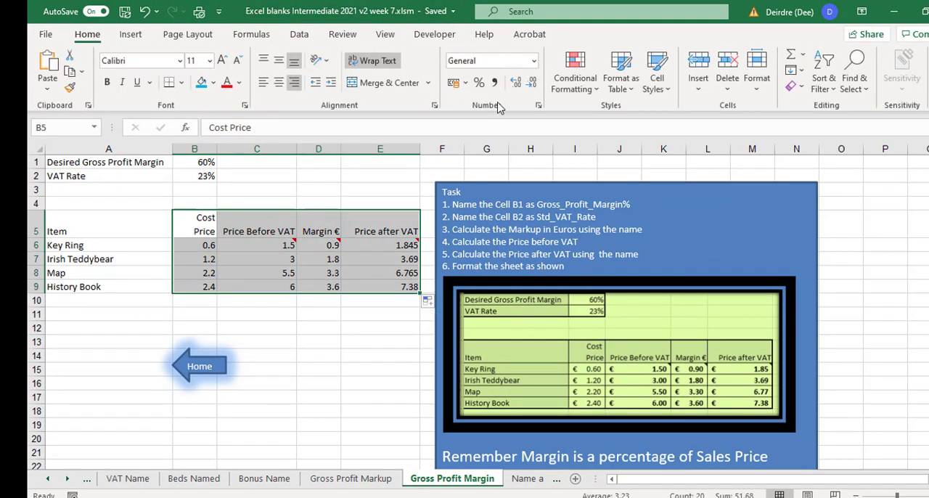
click(494, 82)
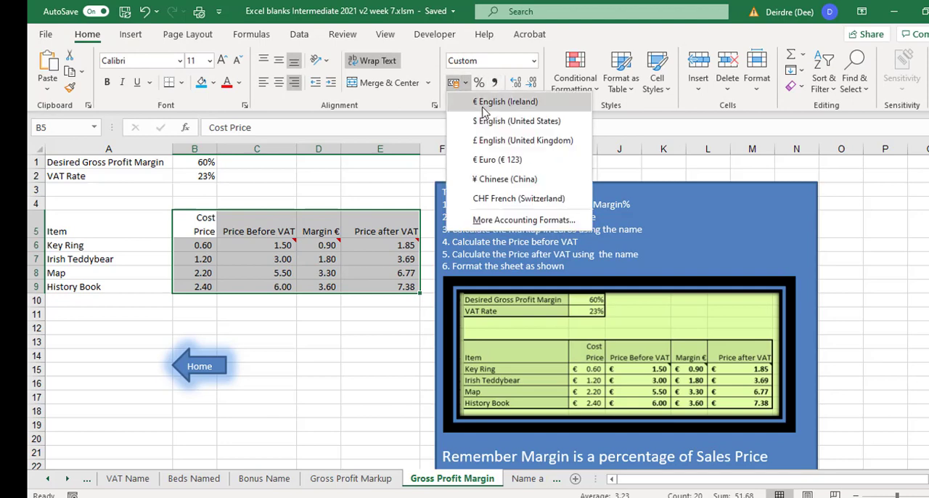
click(505, 102)
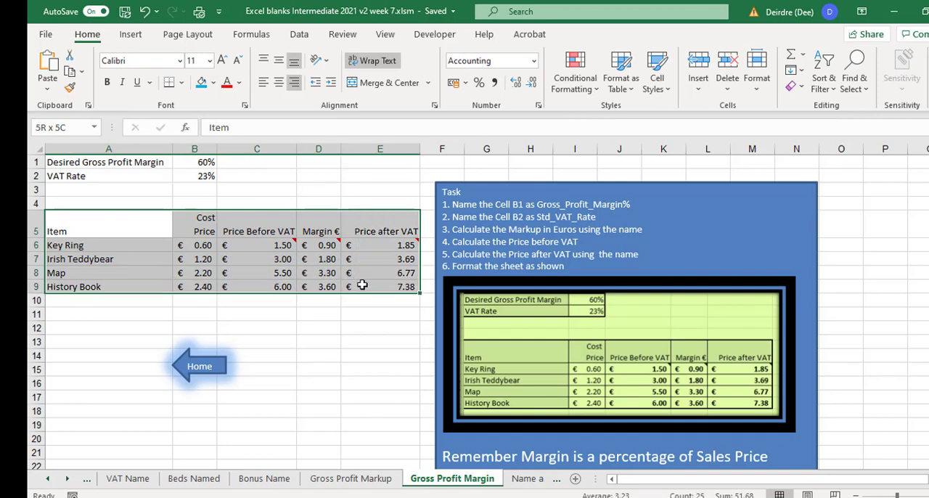
- Apply All Borders to the item table A5:E9
click(182, 82)
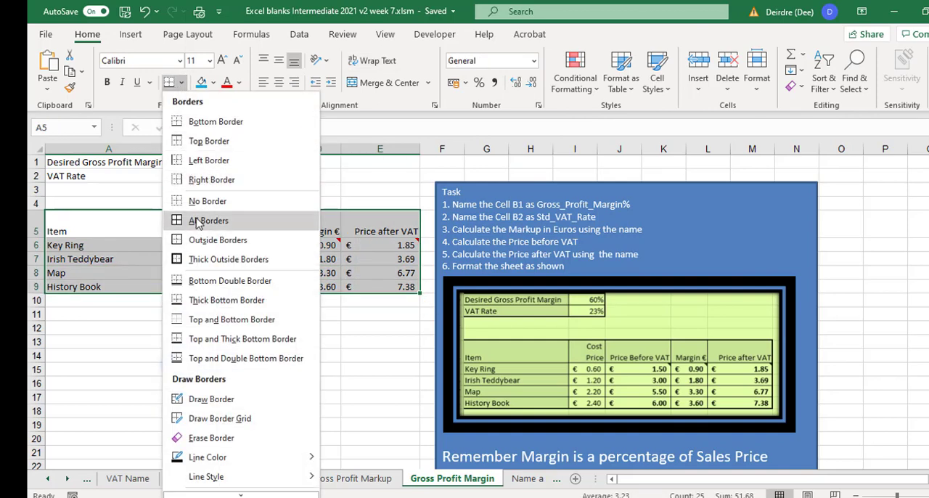
click(208, 221)
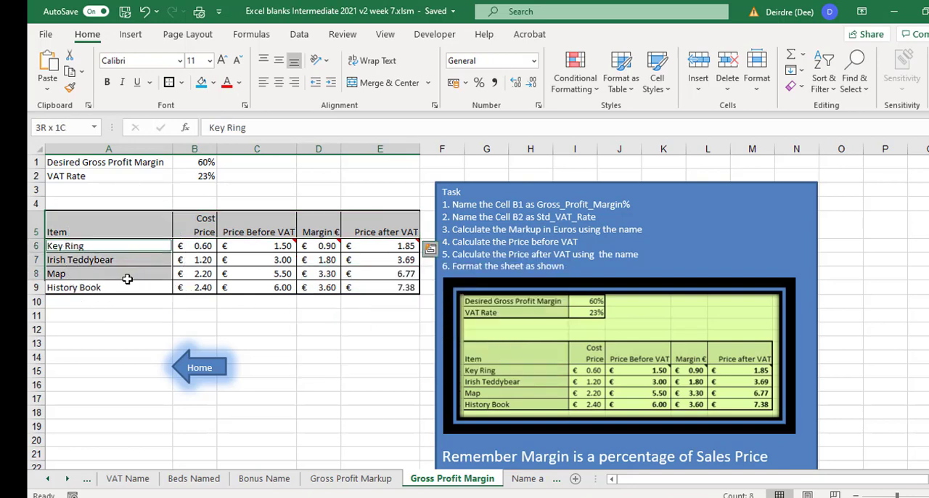
- Shade the item names and rate labels A1:A2 light green
click(182, 82)
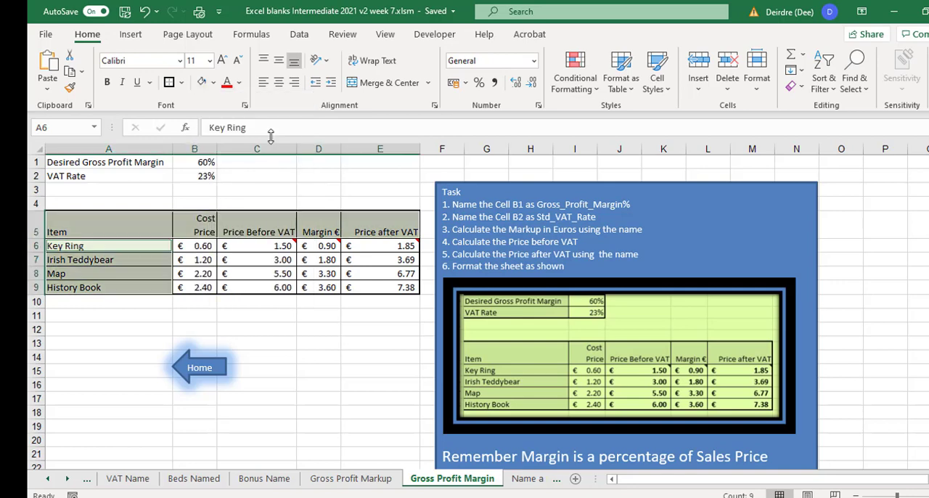
drag(106, 162, 105, 176)
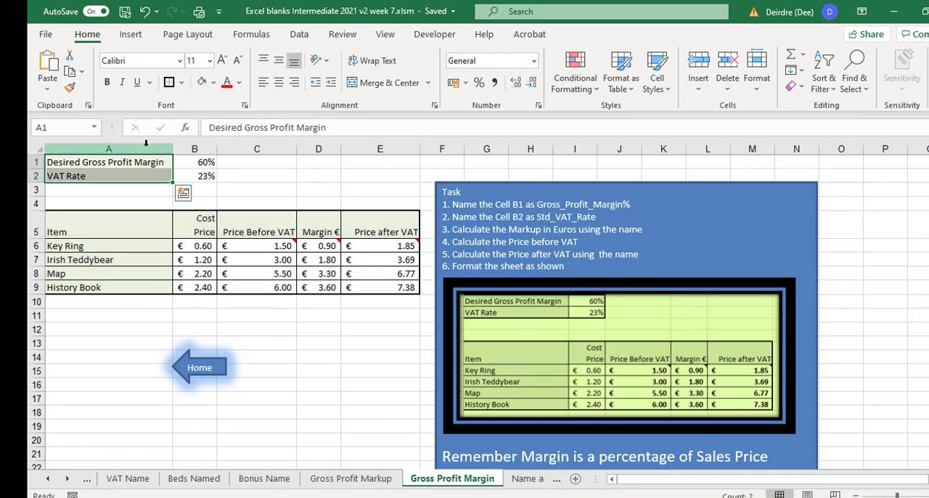
click(183, 82)
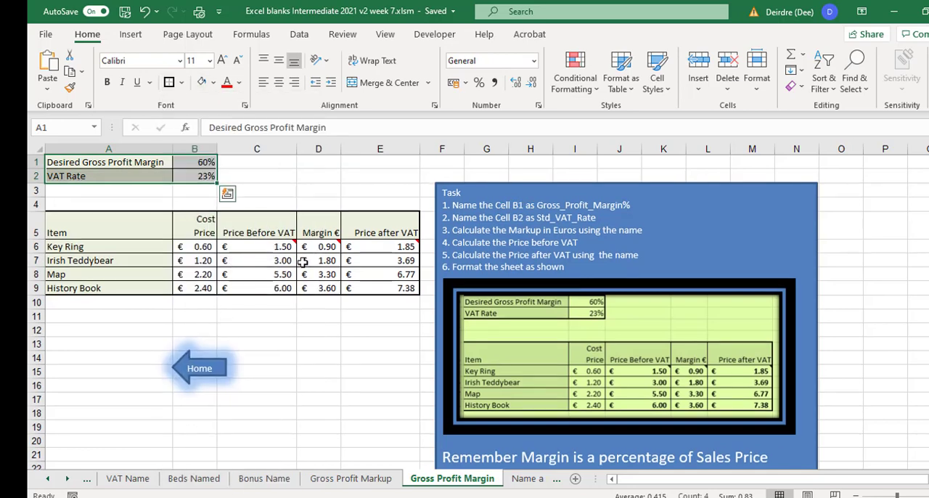
click(317, 260)
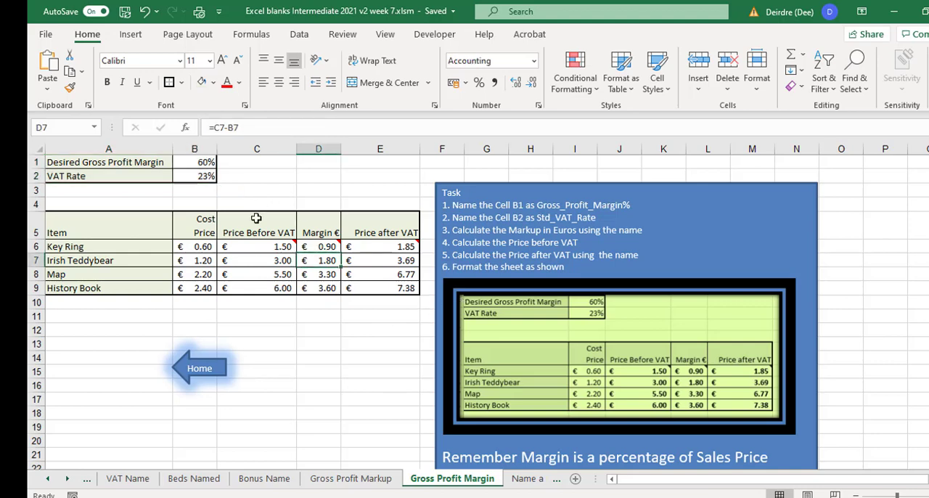
mouse_move(257, 218)
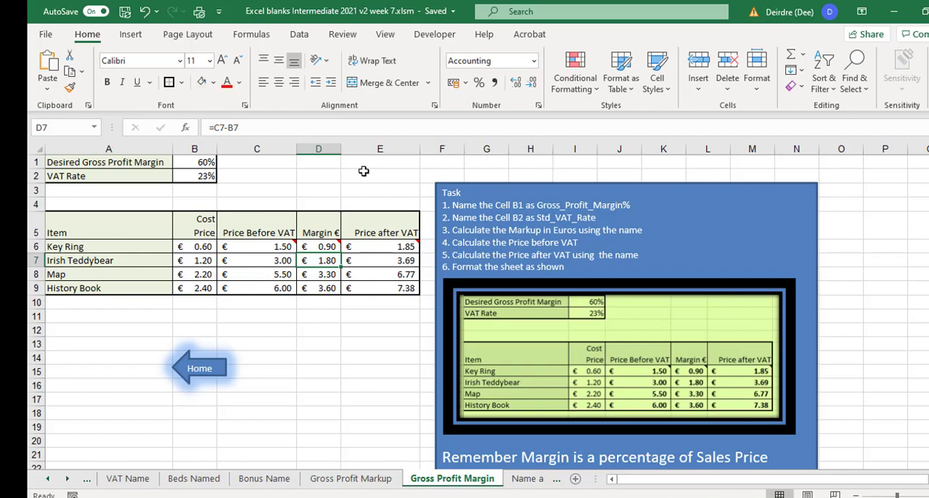
- Open File > Print to preview the sheet across three portrait pages
click(45, 34)
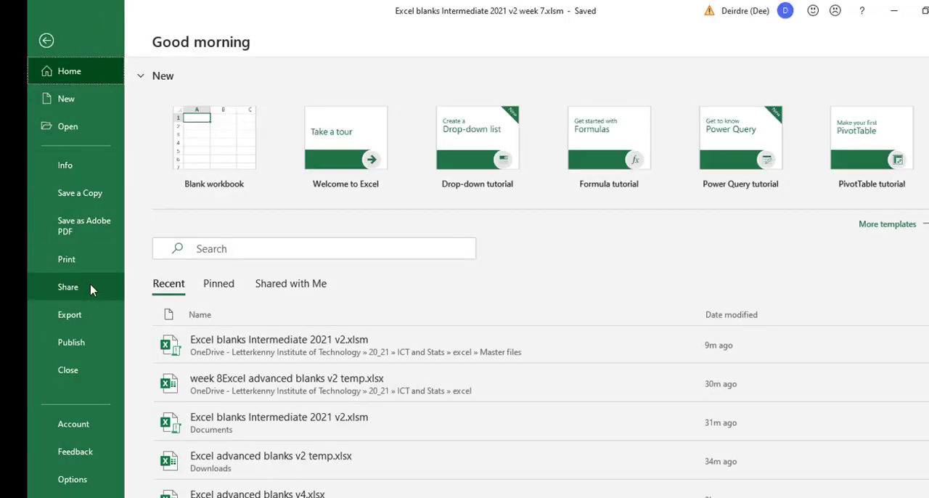
click(66, 258)
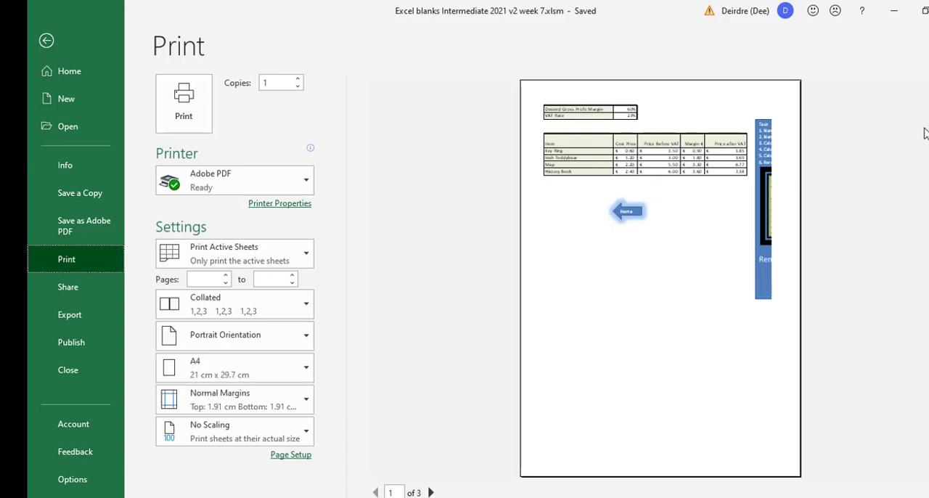
mouse_move(778, 241)
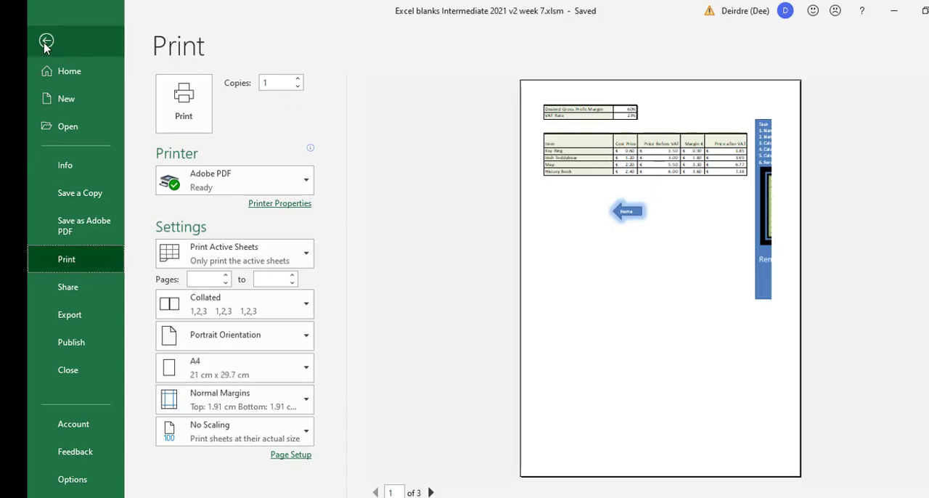
- Return to the worksheet and select A1:E9 to set the print area
click(46, 42)
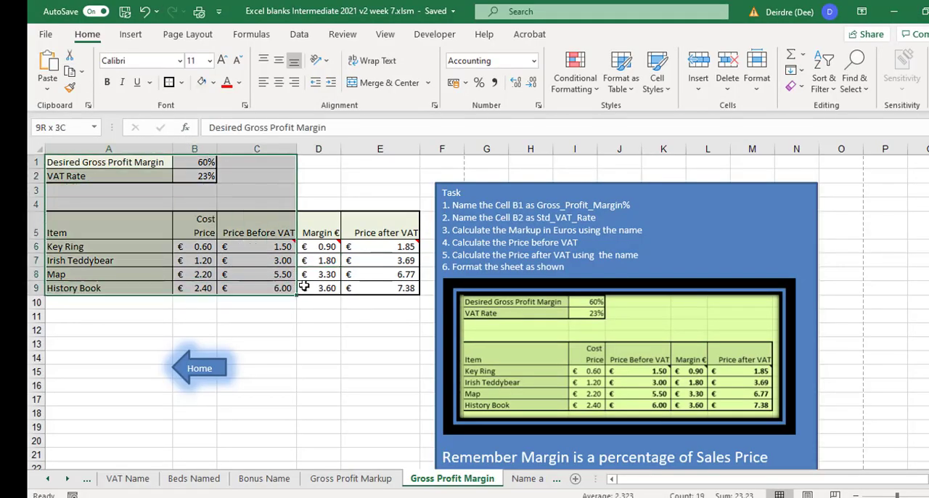
click(108, 161)
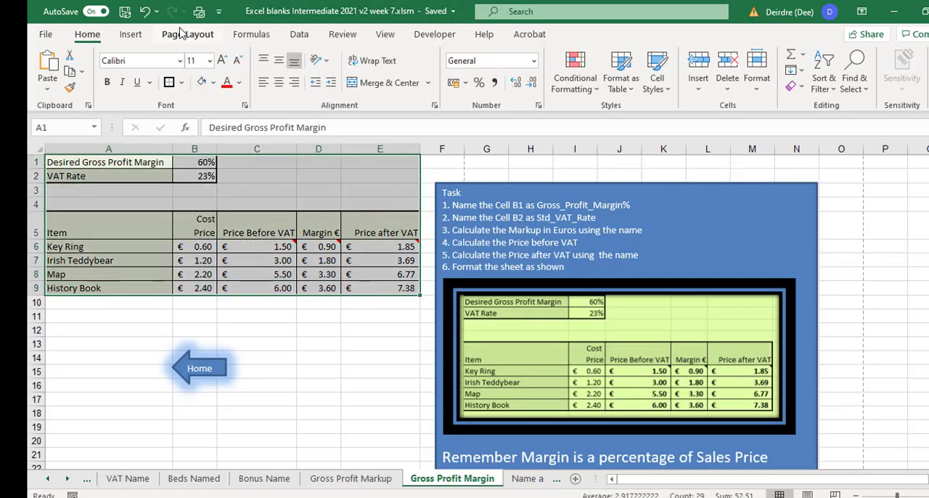
click(188, 34)
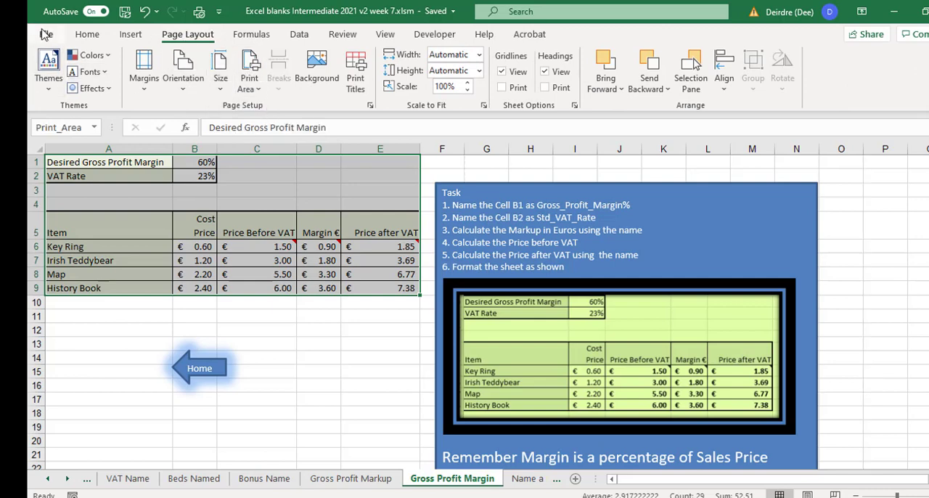
- Preview the print area under File > Print, showing both tables on one page
click(45, 34)
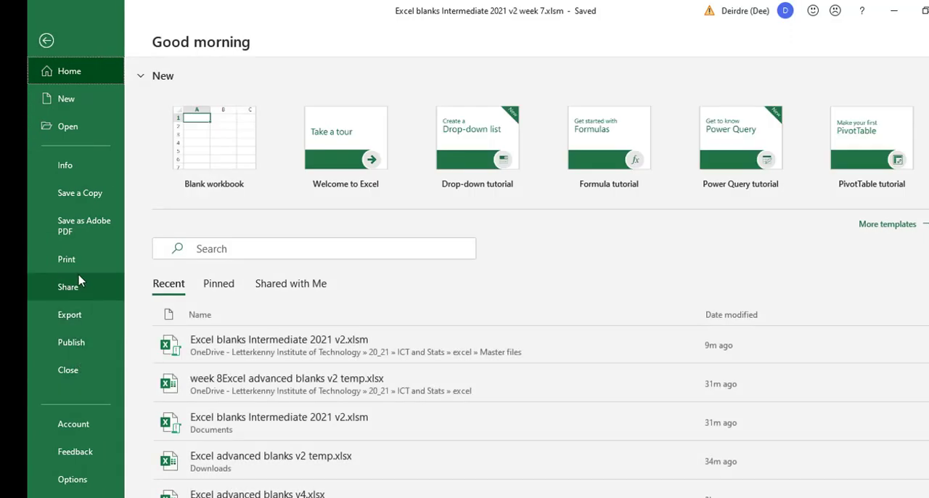
click(66, 258)
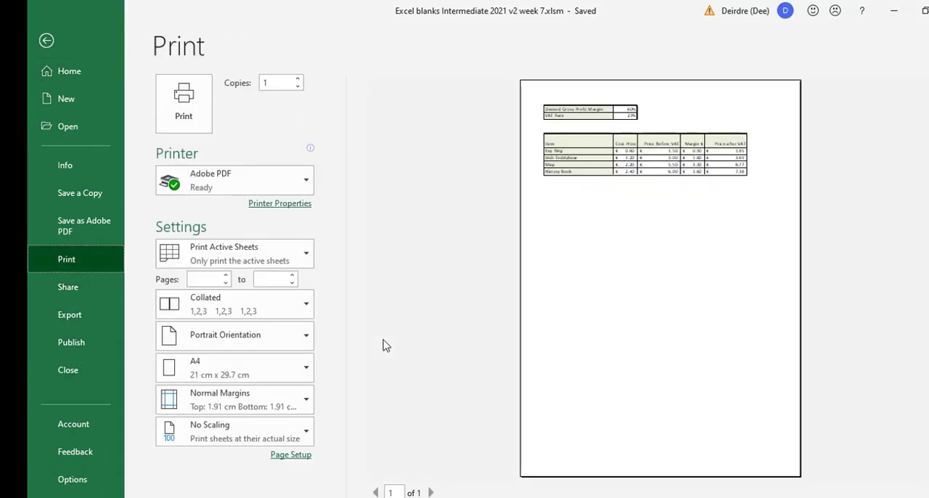
mouse_move(612, 133)
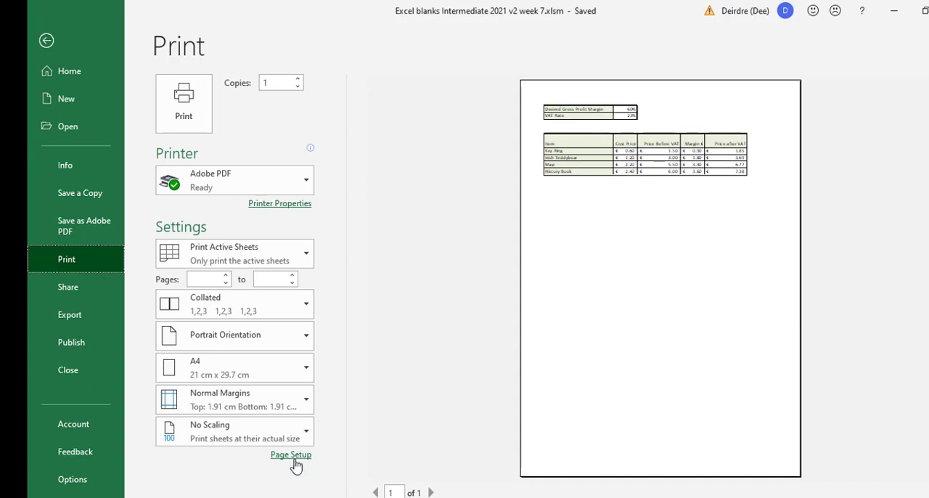
- In Page Setup, choose landscape, 150% scaling, and horizontal and vertical centring
click(290, 454)
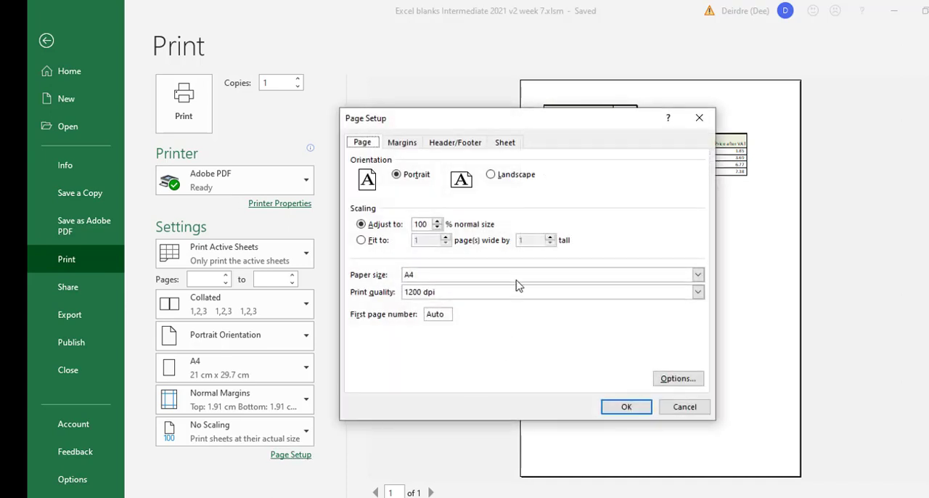
click(491, 174)
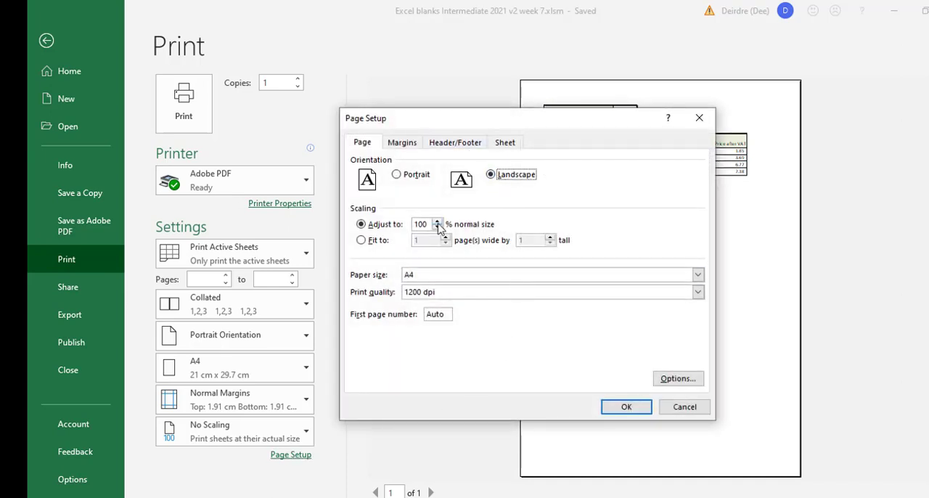
click(438, 221)
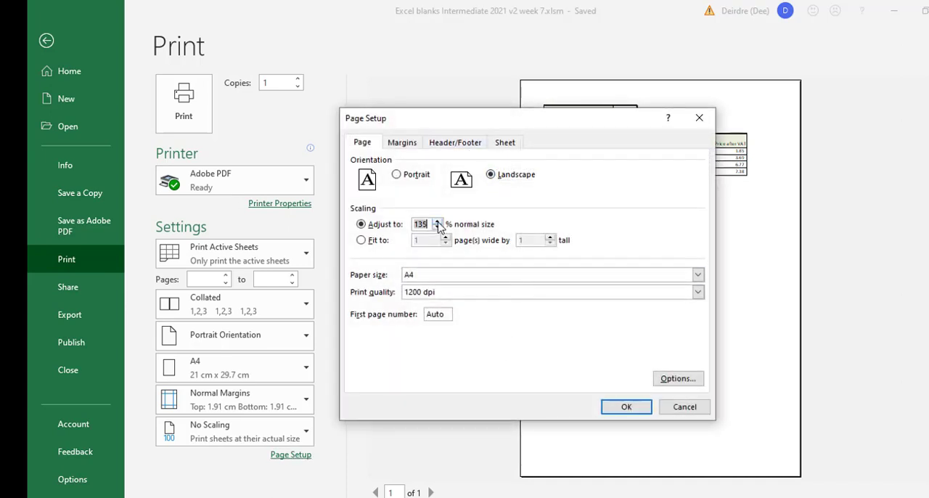
click(436, 220)
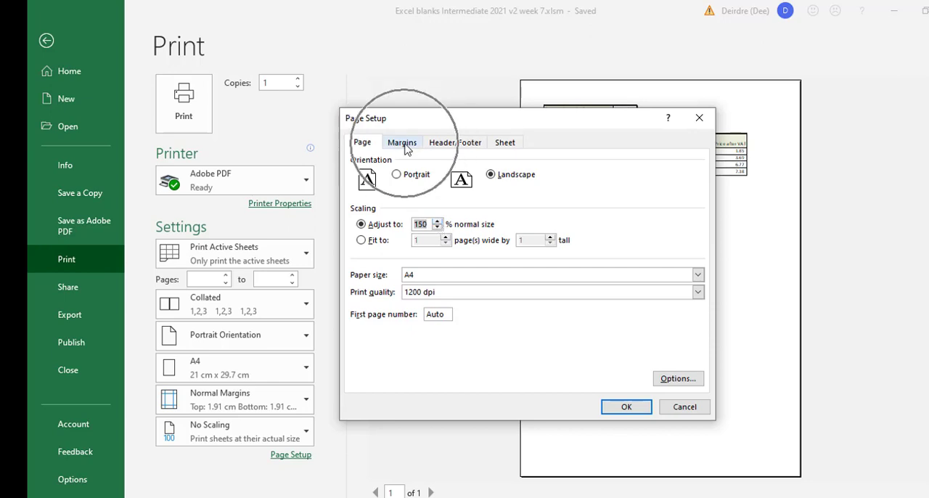
click(403, 142)
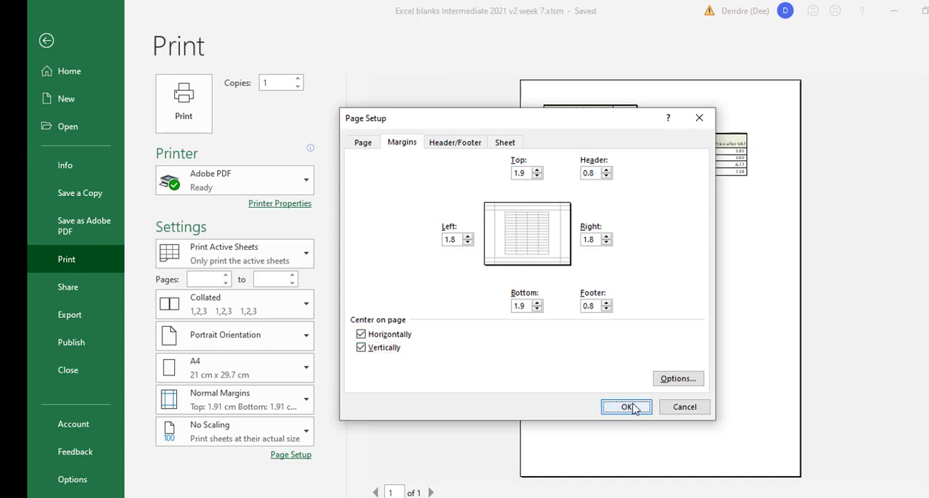
- Apply the landscape 150% centred settings, check the preview, and return to the worksheet
click(626, 407)
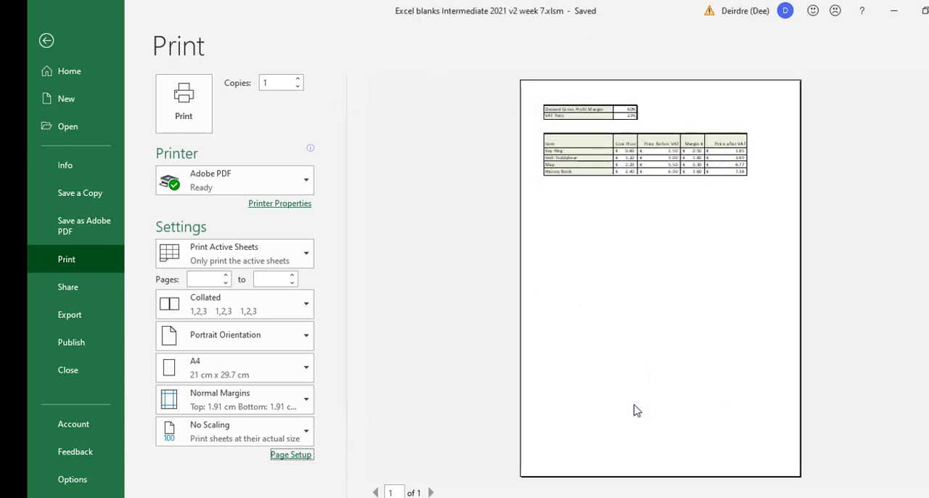
click(234, 334)
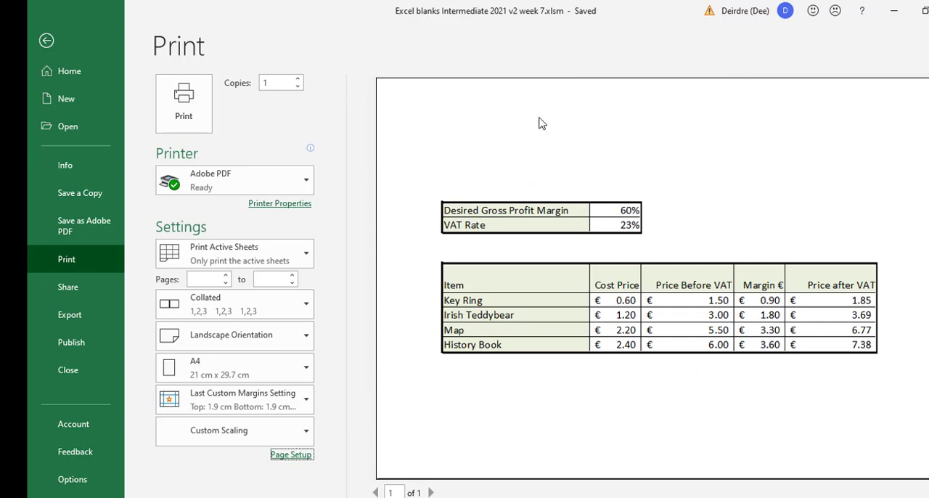
mouse_move(928, 323)
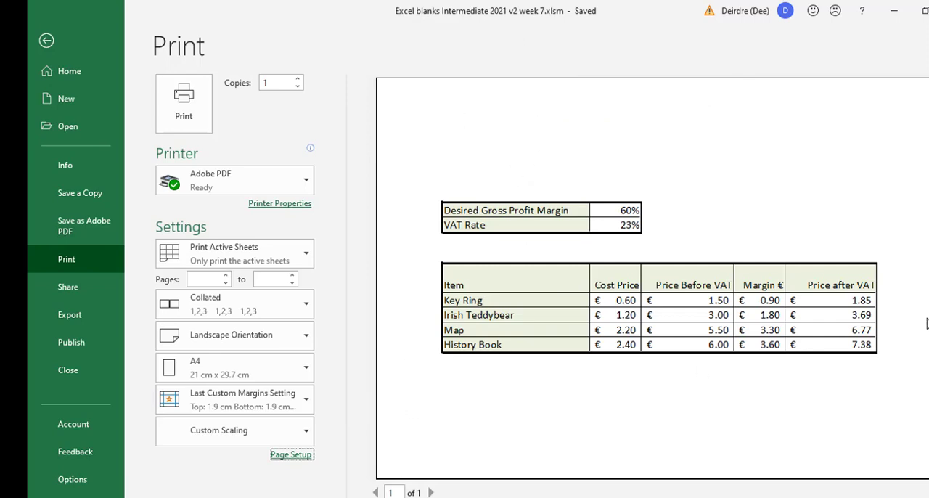
mouse_move(221, 211)
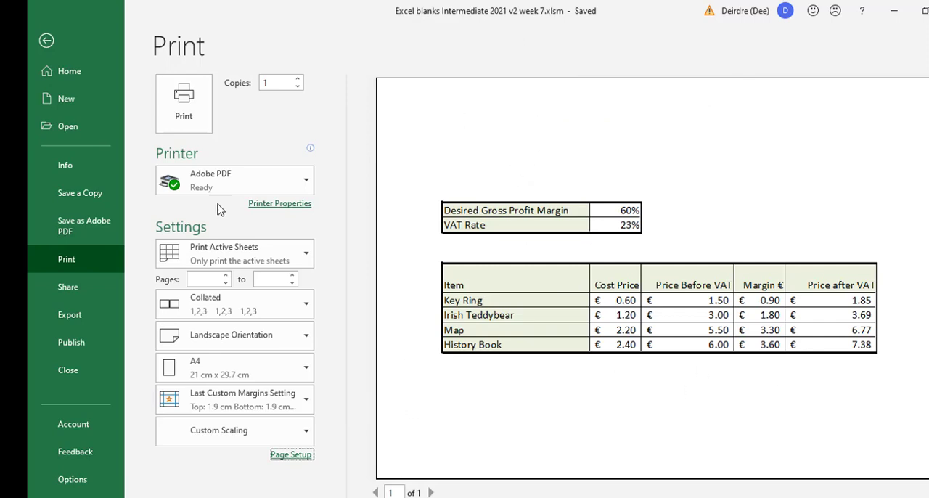
click(47, 40)
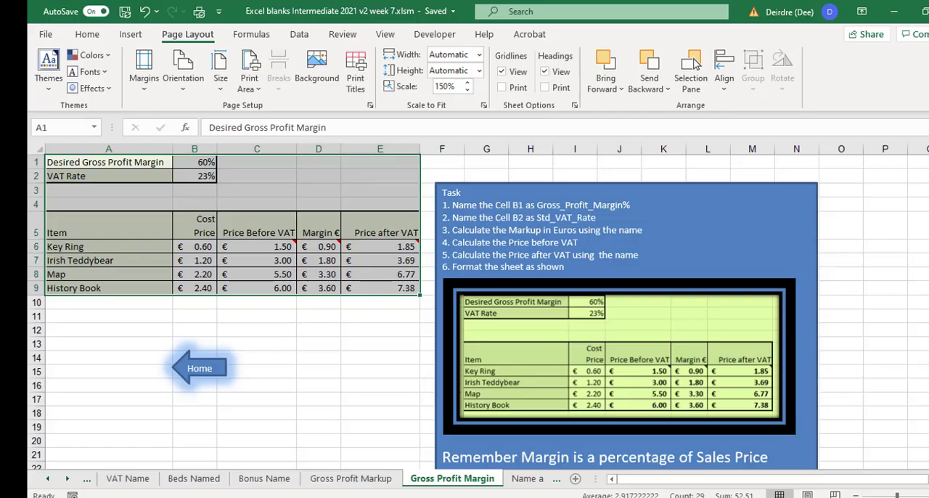